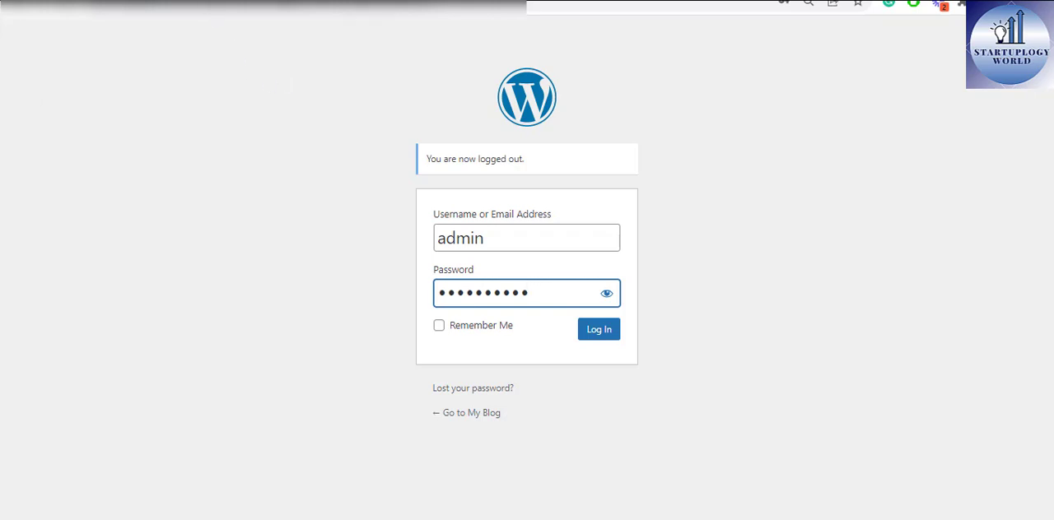
# Sign in as admin to reach the WordPress Dashboard and reveal the Appearance submenu.
pyautogui.click(600, 329)
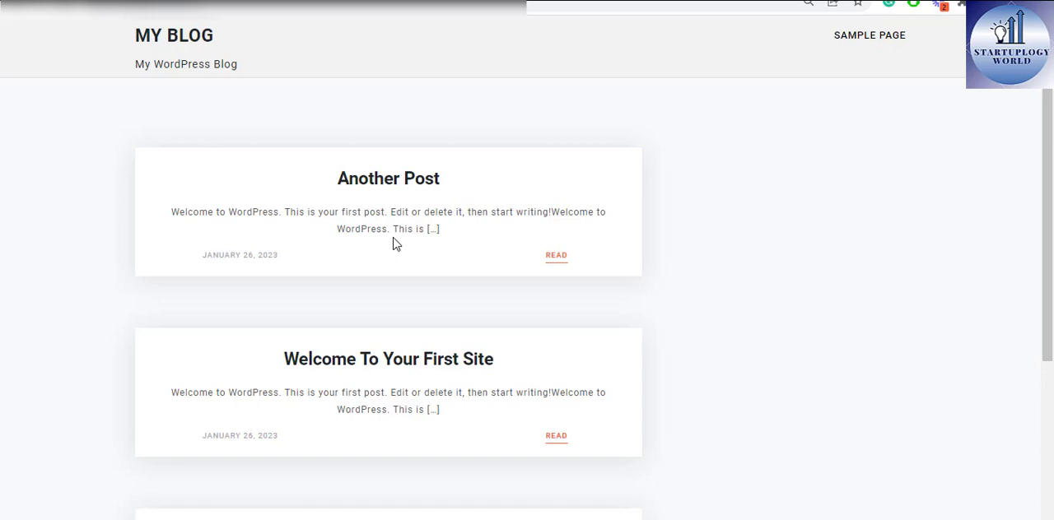
pyautogui.moveTo(435, 229)
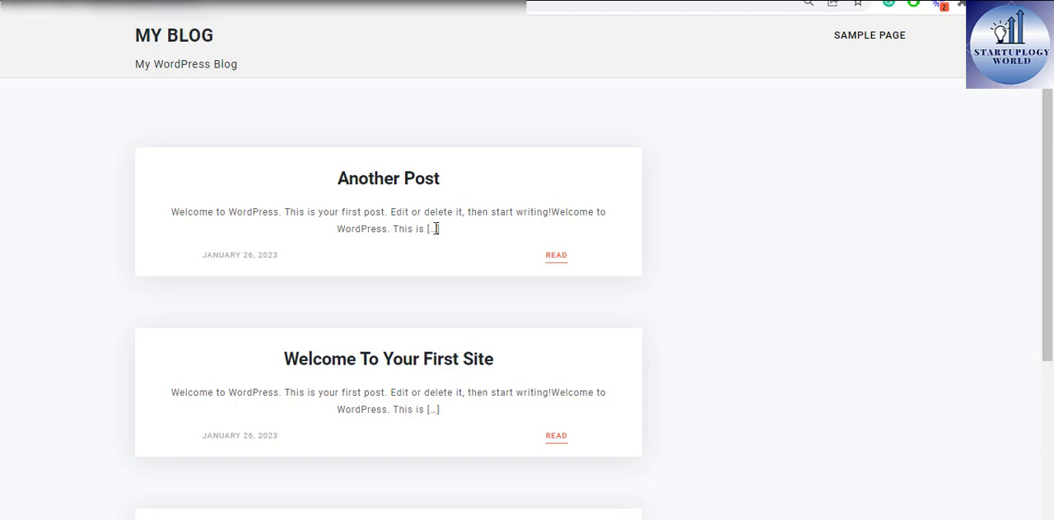
pyautogui.moveTo(442, 230)
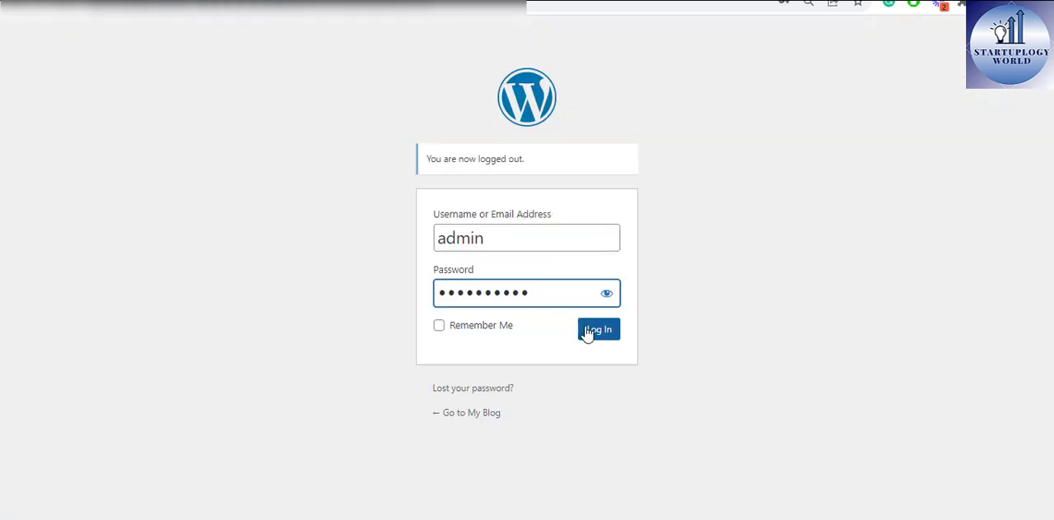
pyautogui.click(598, 329)
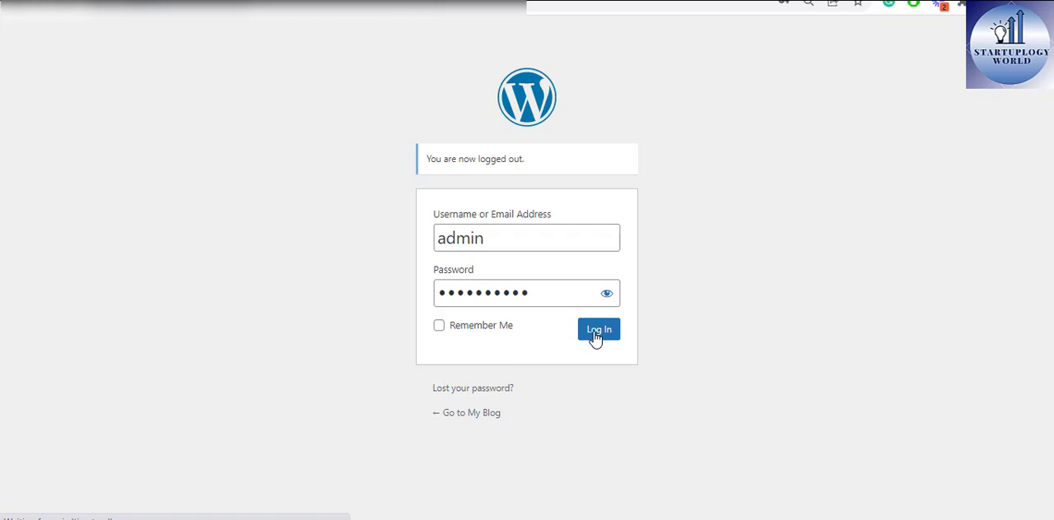
pyautogui.click(600, 329)
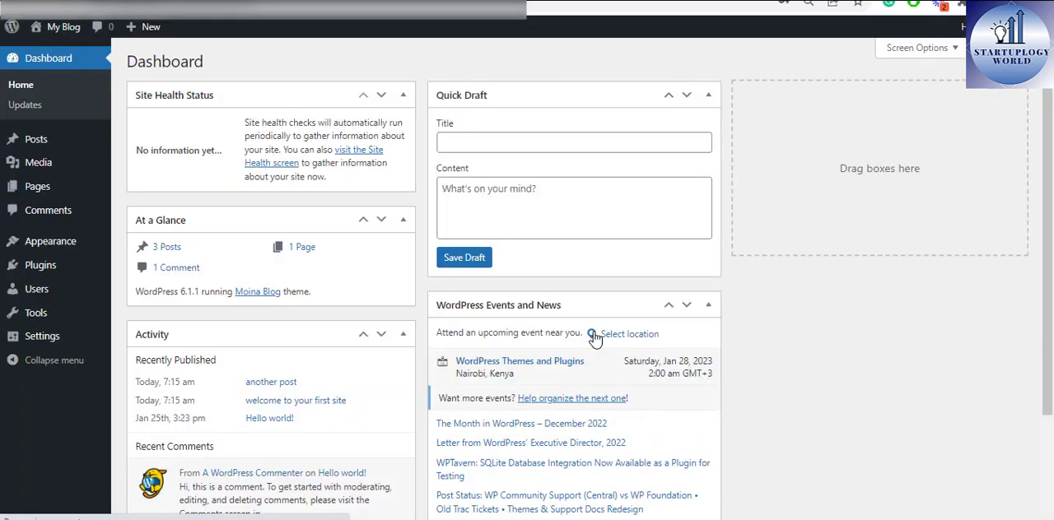
pyautogui.moveTo(151, 202)
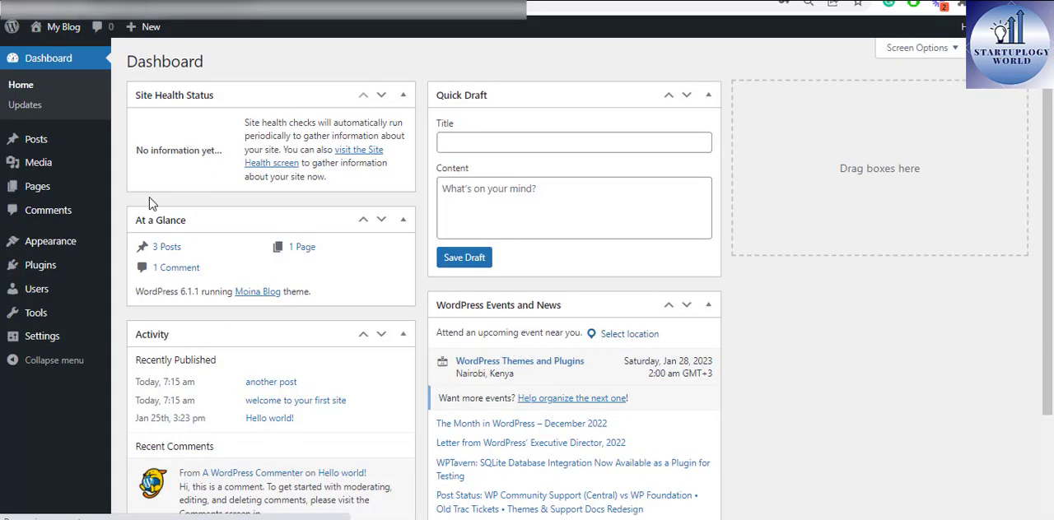
pyautogui.moveTo(120, 198)
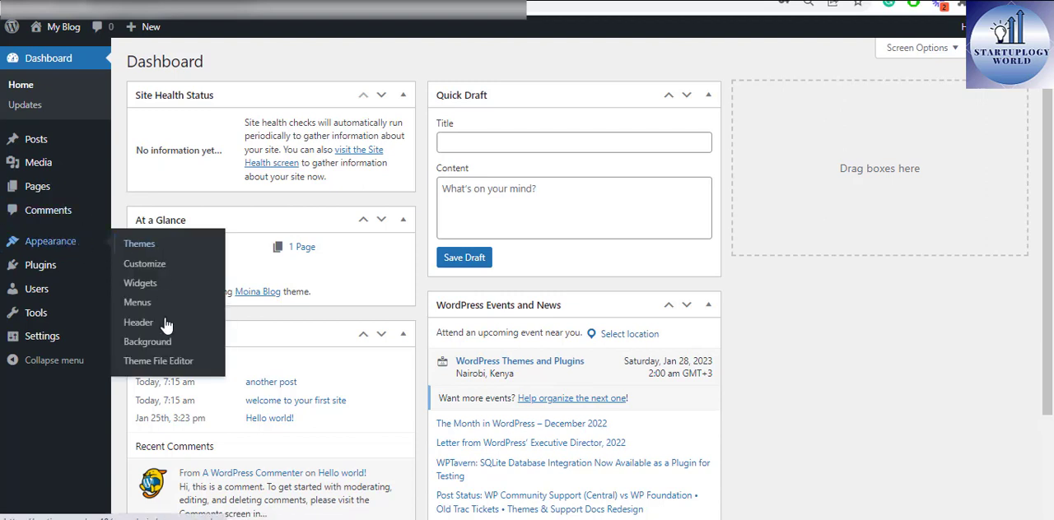
pyautogui.moveTo(158, 361)
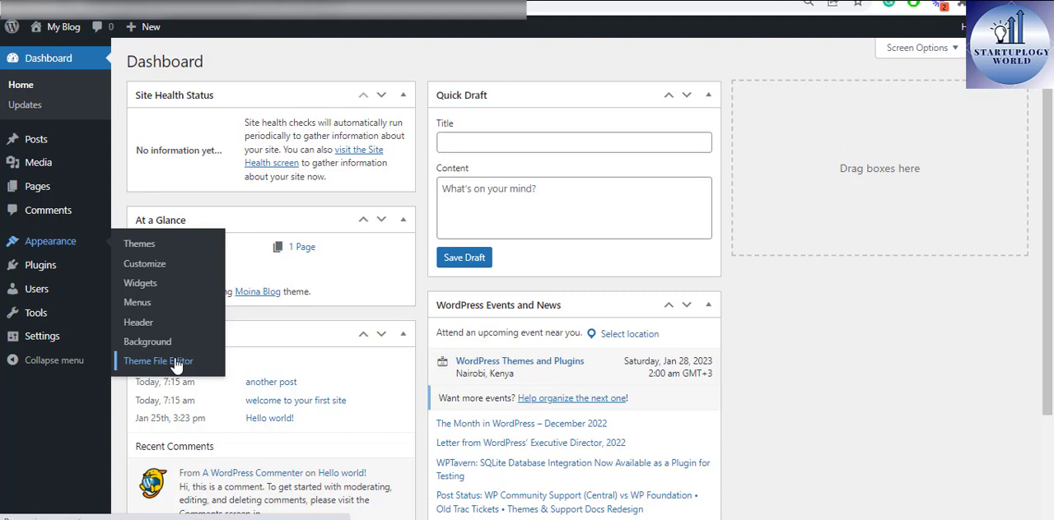
# Load the Moina Blog theme's functions.php in the Theme File Editor and scroll to its end.
pyautogui.click(158, 361)
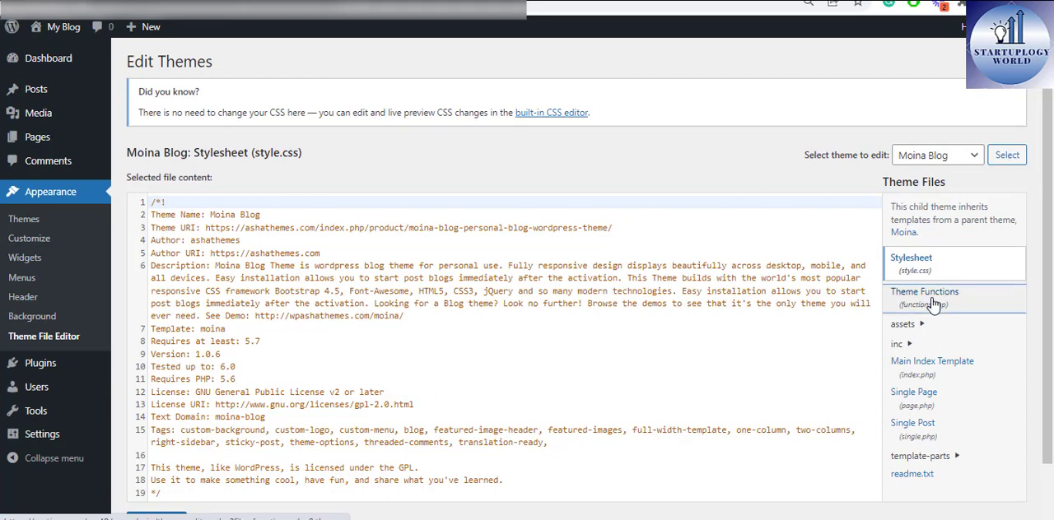
pyautogui.click(925, 292)
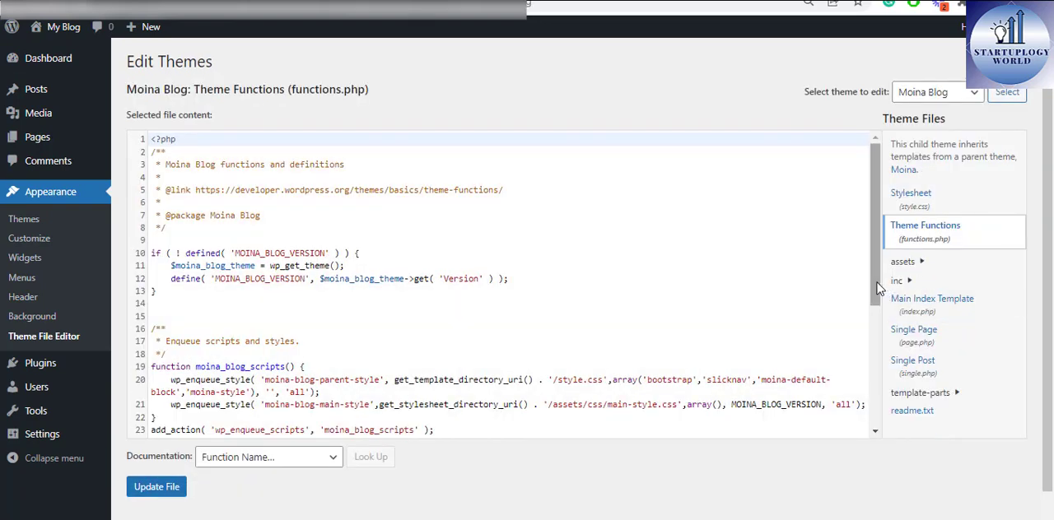
pyautogui.scroll(-3)
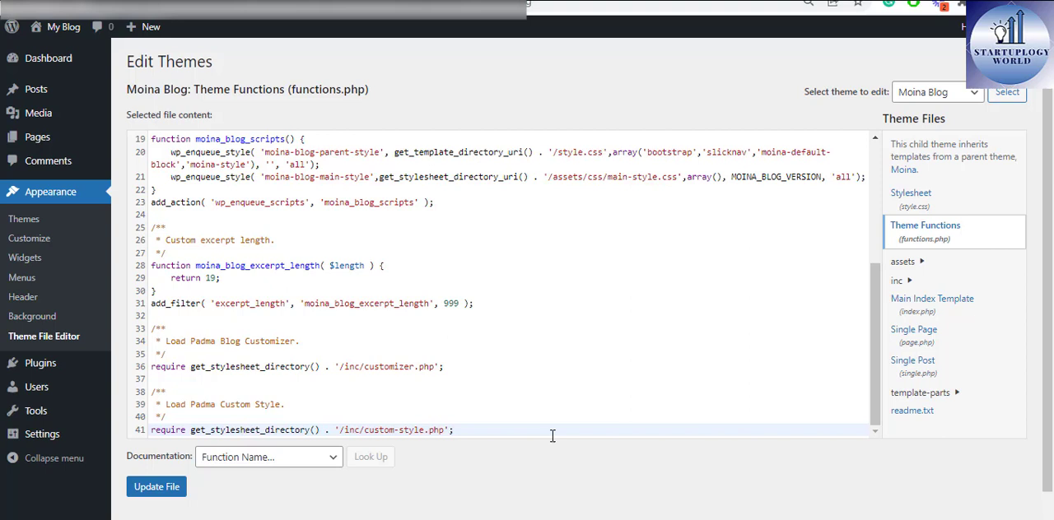
pyautogui.scroll(-3)
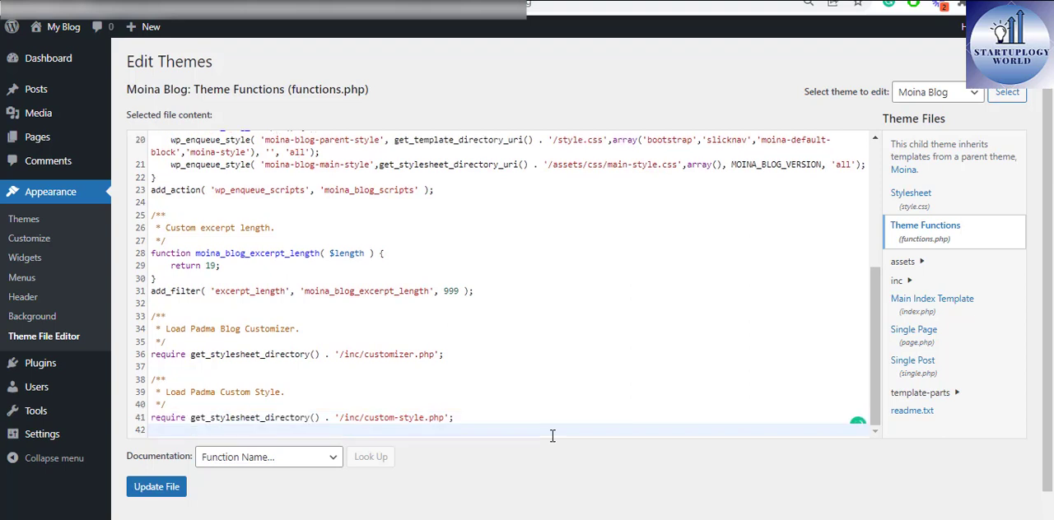
# Append the new_excerpt_more function with add_filter('excerpt_more', …), update the file, and return to the front page.
pyautogui.write('fu')
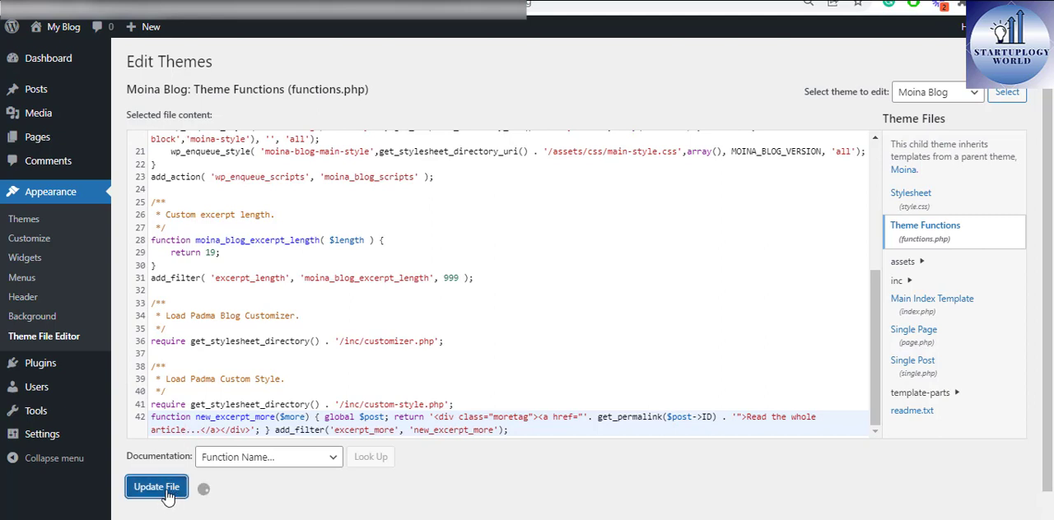
pyautogui.click(154, 487)
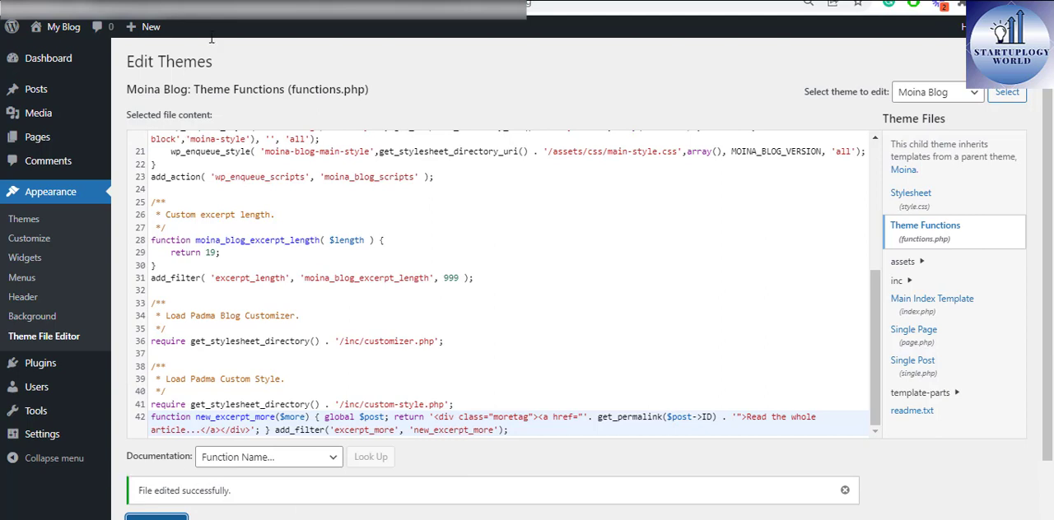
pyautogui.click(62, 27)
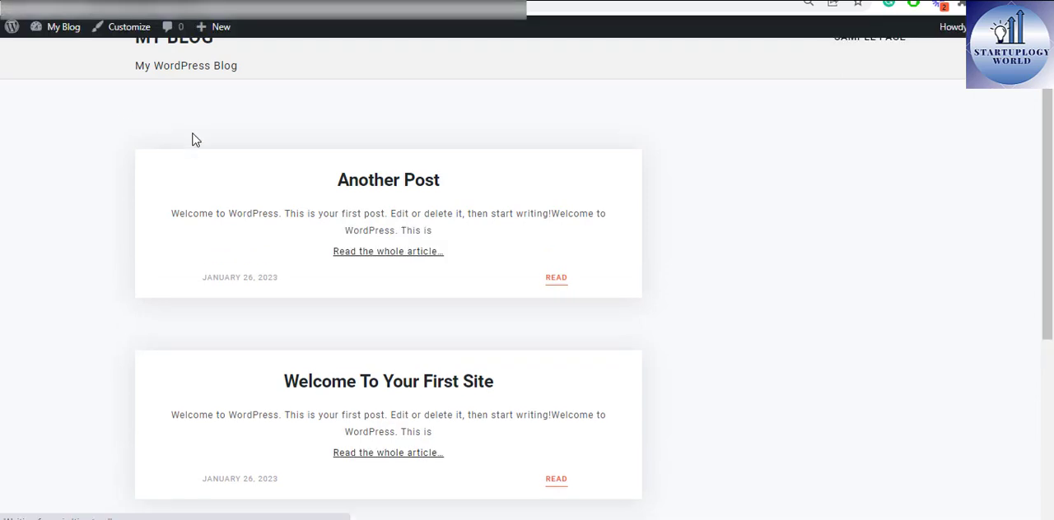
pyautogui.moveTo(444, 229)
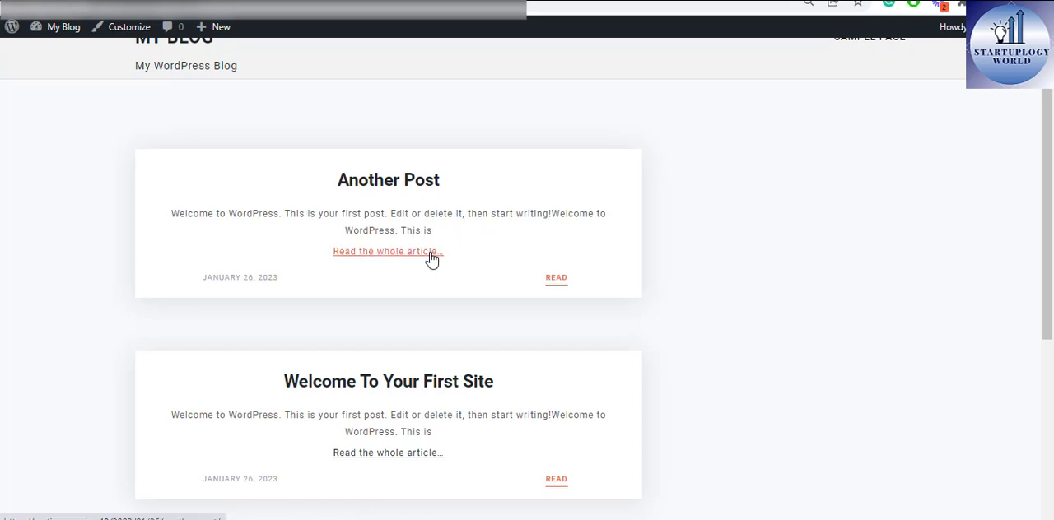
pyautogui.moveTo(427, 261)
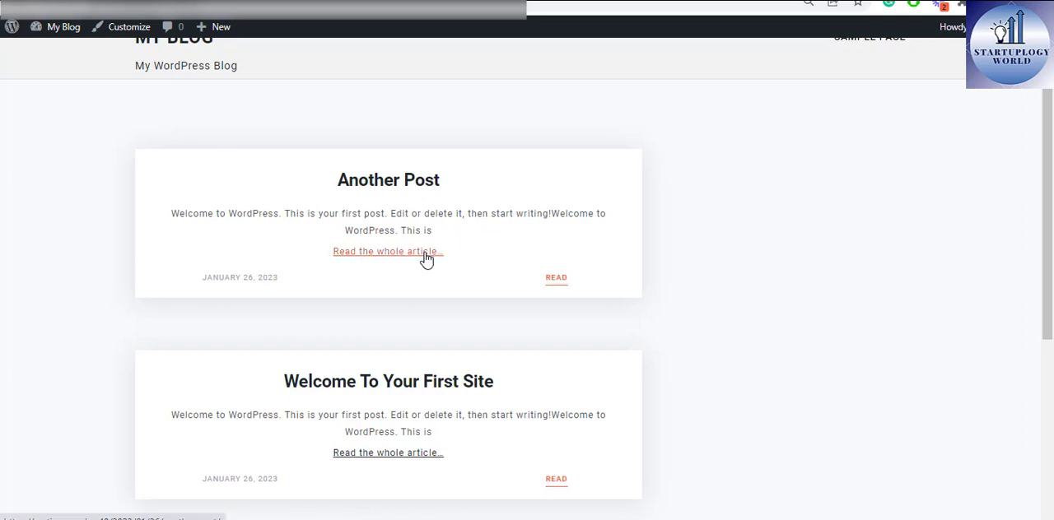